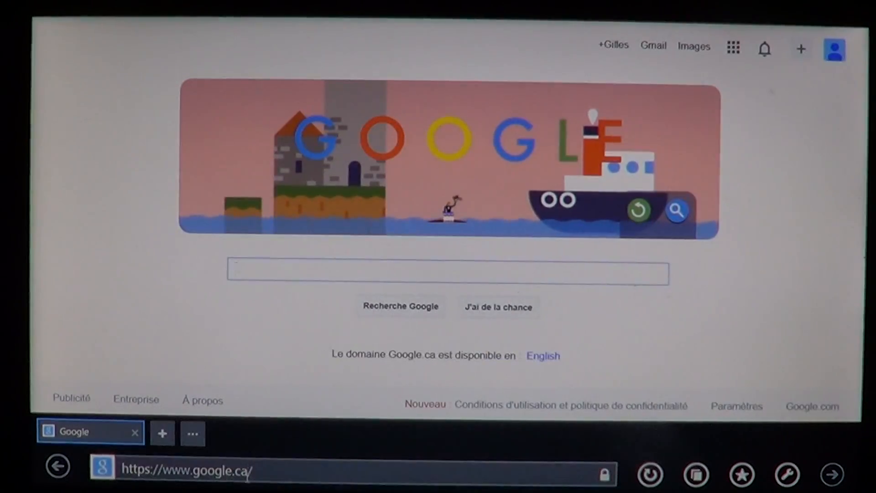
Step: Go to computerworld.com from the address-bar suggestion and scroll into the Apple Event live blog
{"action": "type", "text": "computer"}
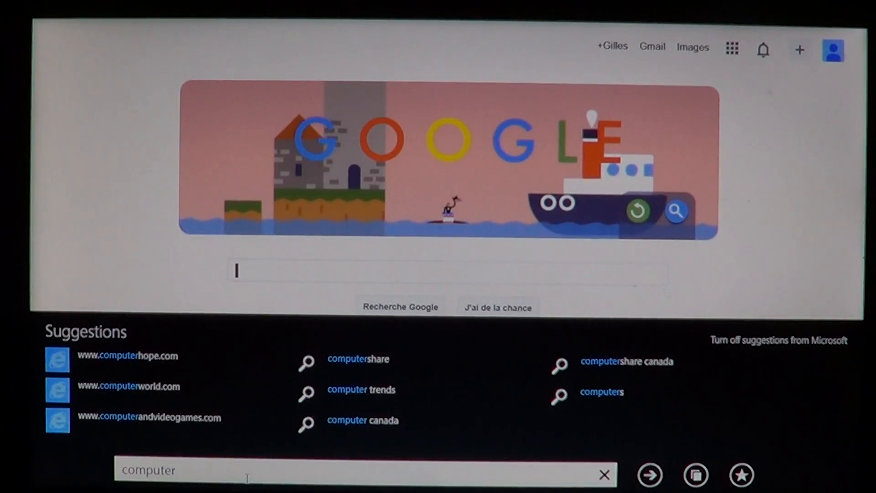
{"action": "left_click", "coordinate": [129, 386]}
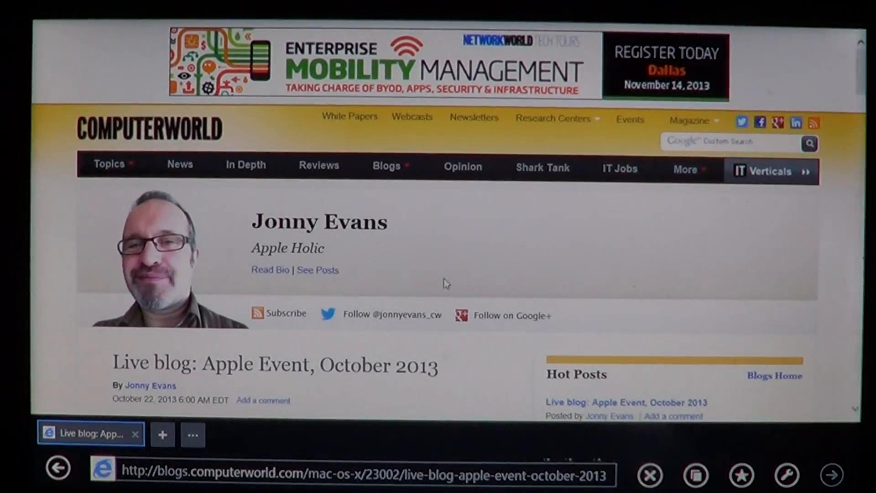
{"action": "scroll", "scroll_direction": "down", "scroll_amount": 3}
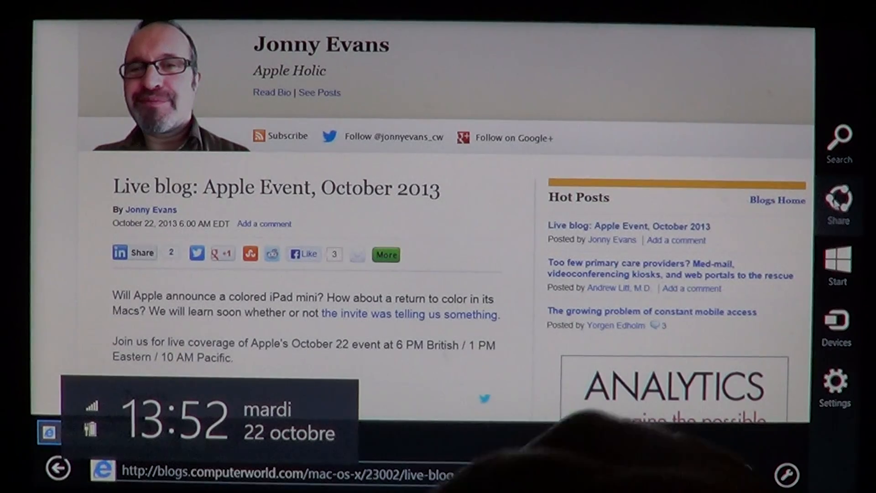
Step: Share the Apple Event live blog to Reading List via the Share charm, then return to Start
{"action": "left_click", "coordinate": [838, 201]}
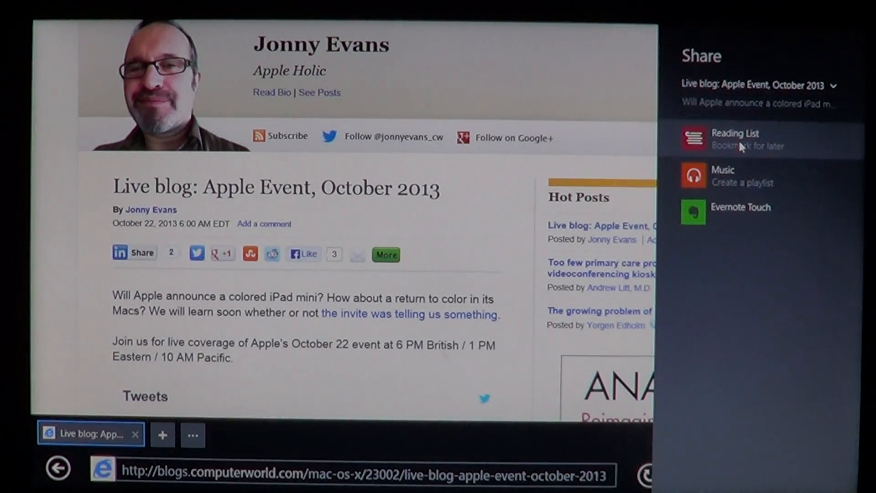
{"action": "left_click", "coordinate": [736, 137]}
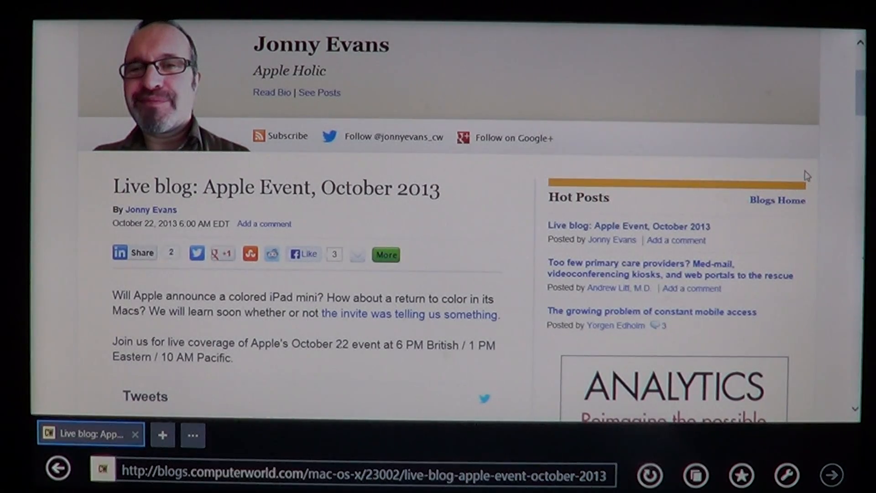
{"action": "key", "text": "Super"}
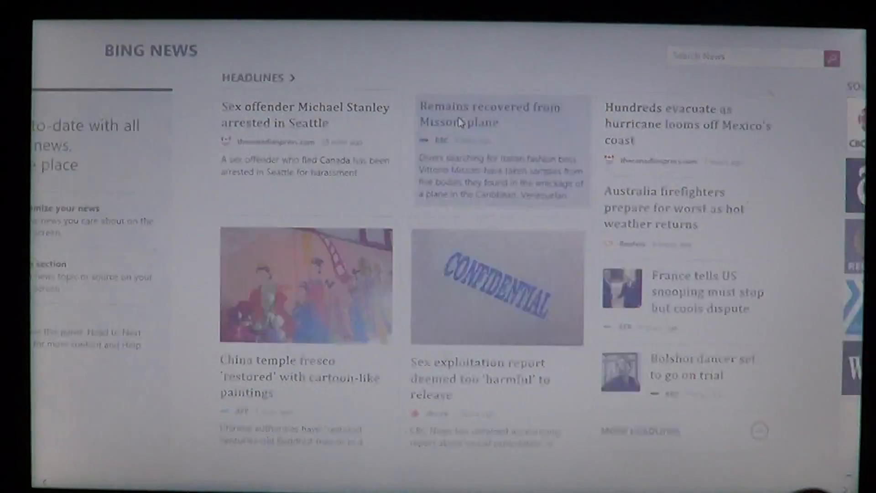
Step: Open the Missoni plane remains article and add it to Reading List via the Share charm
{"action": "left_click", "coordinate": [490, 115]}
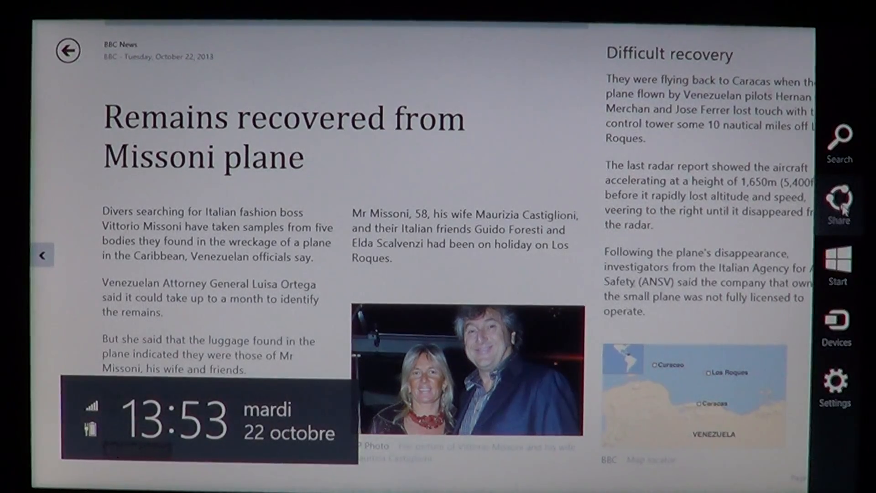
{"action": "left_click", "coordinate": [838, 201]}
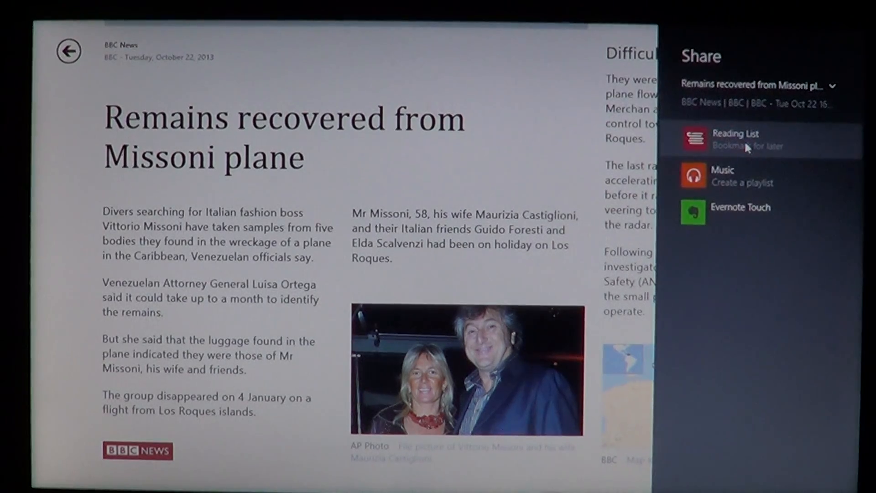
{"action": "left_click", "coordinate": [735, 138]}
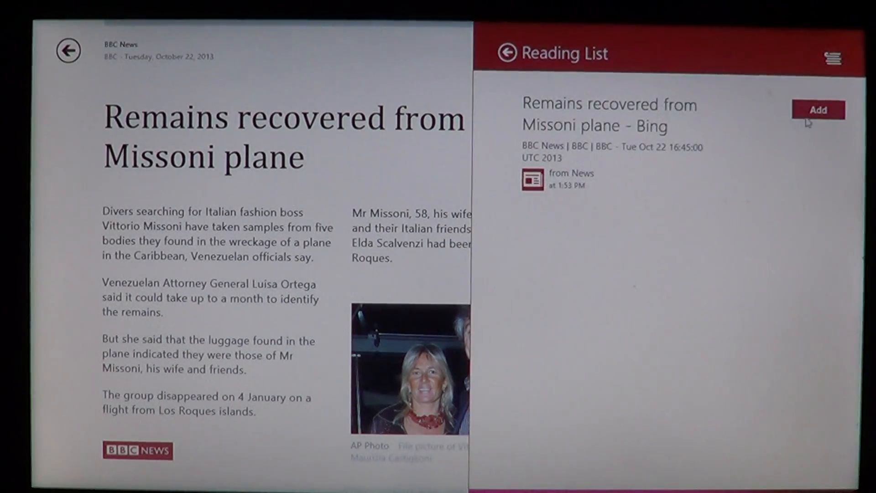
{"action": "left_click", "coordinate": [818, 111]}
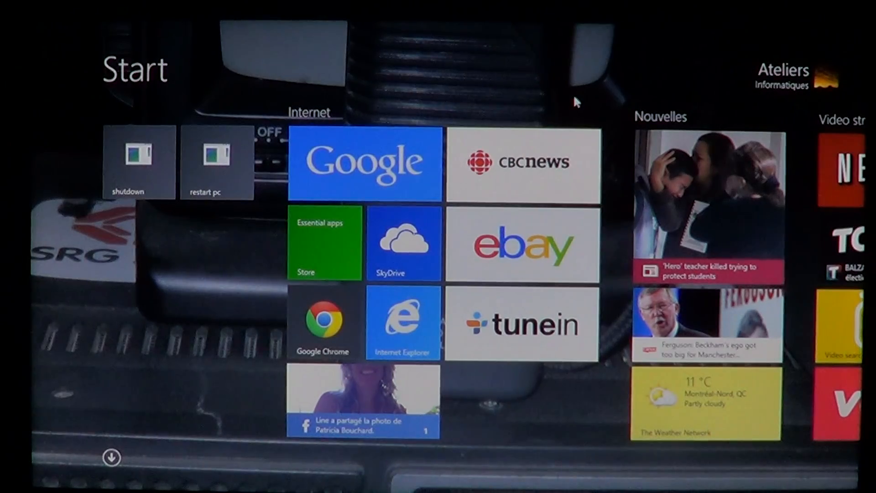
Step: Launch Reading List from its Start screen tile, listing the Missoni and Apple Event articles
{"action": "scroll", "scroll_direction": "right", "scroll_amount": 3}
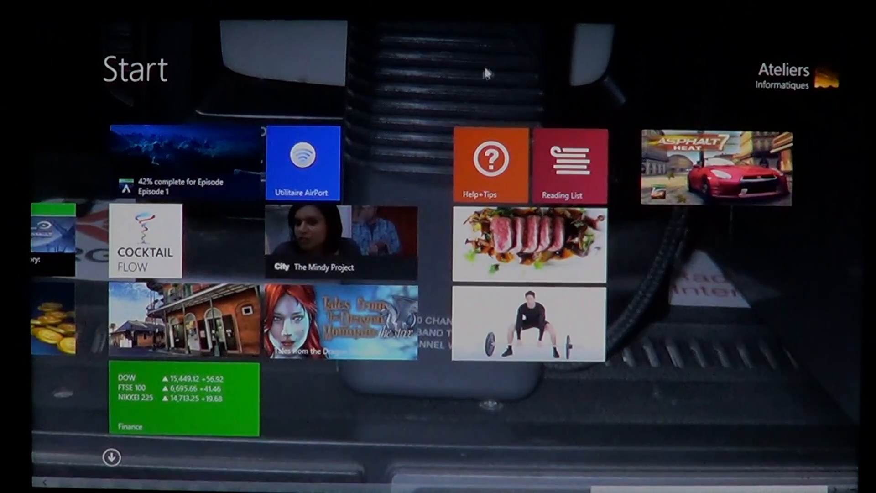
{"action": "left_click", "coordinate": [571, 164]}
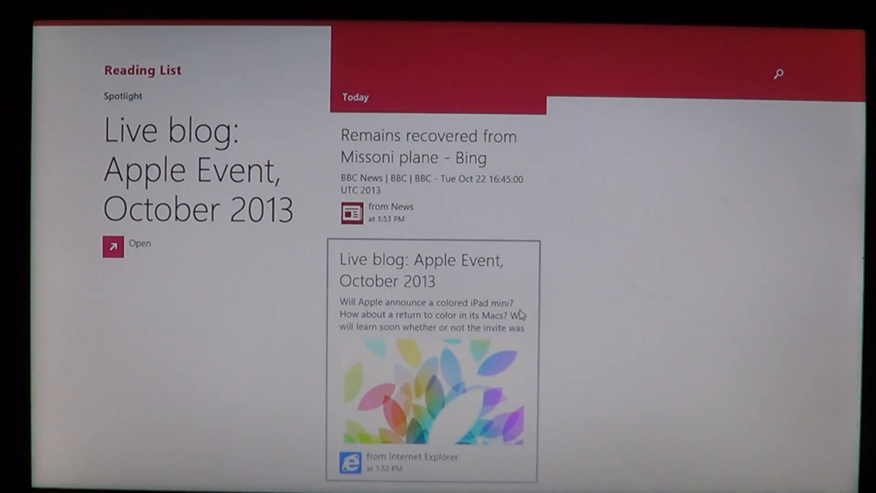
Step: Open the Apple Event live blog snapped beside the list and read down to the author bio
{"action": "left_click", "coordinate": [113, 247]}
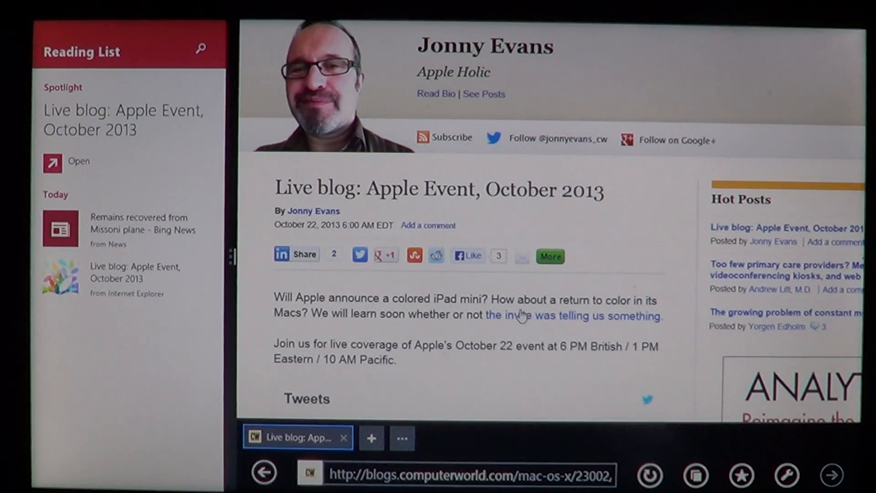
{"action": "scroll", "scroll_direction": "down", "scroll_amount": 3}
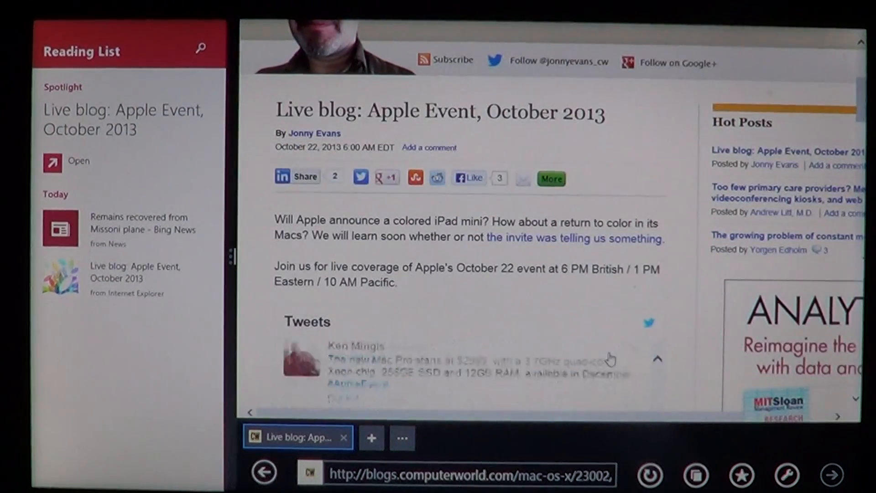
{"action": "scroll", "scroll_direction": "down", "scroll_amount": 3}
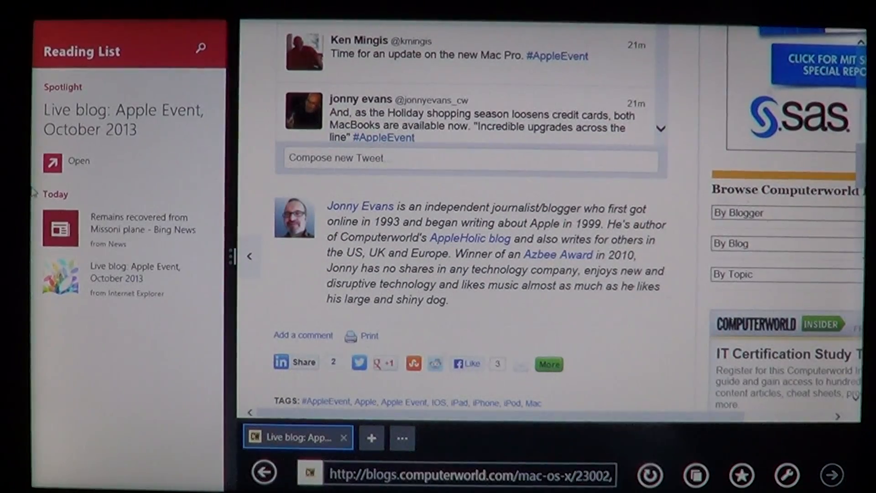
{"action": "left_click", "coordinate": [142, 228]}
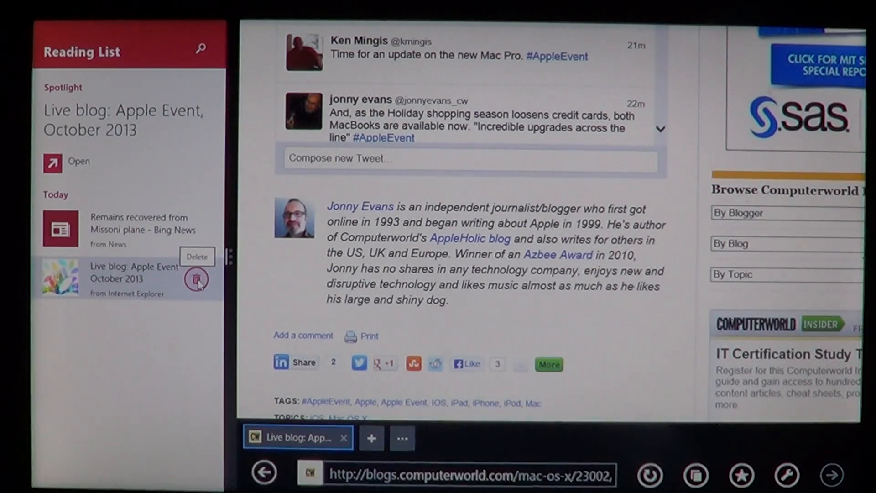
Step: Delete the Apple Event live blog entry and then the Missoni plane entry from Reading List
{"action": "left_click", "coordinate": [196, 279]}
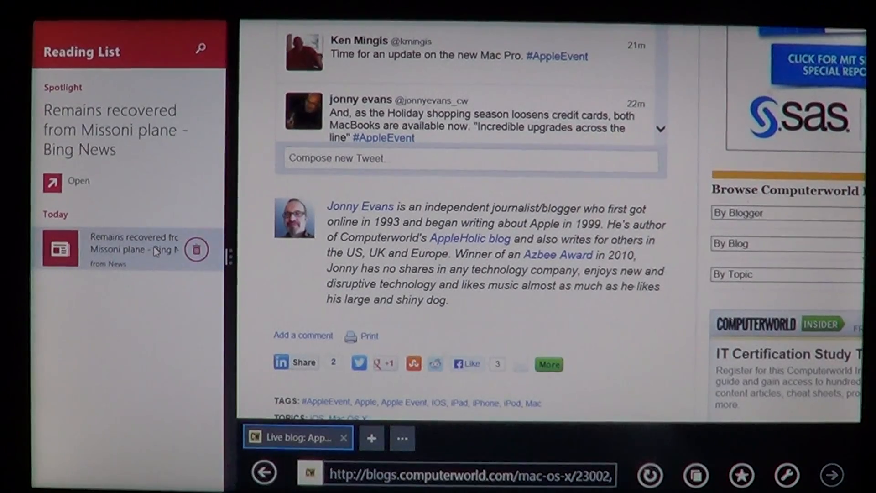
{"action": "left_click", "coordinate": [196, 249]}
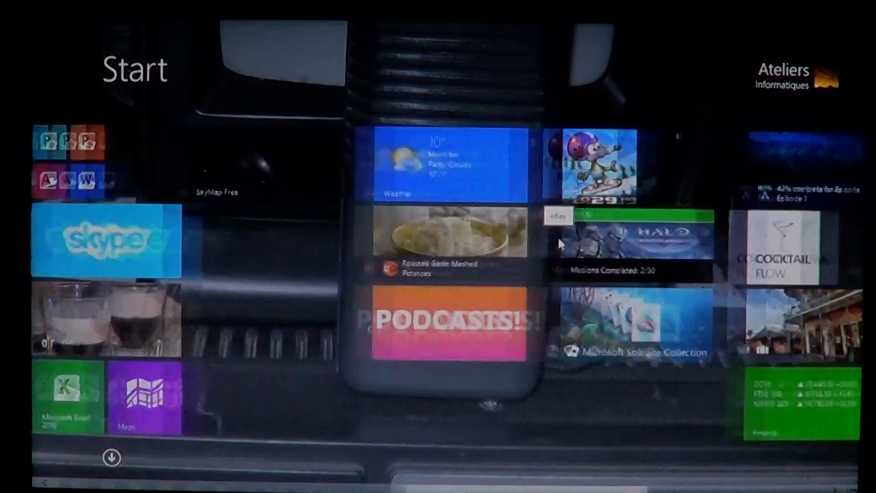
Step: Search 'reading List' in the Search charm so the Reading List app is suggested
{"action": "scroll", "scroll_direction": "right", "scroll_amount": 3}
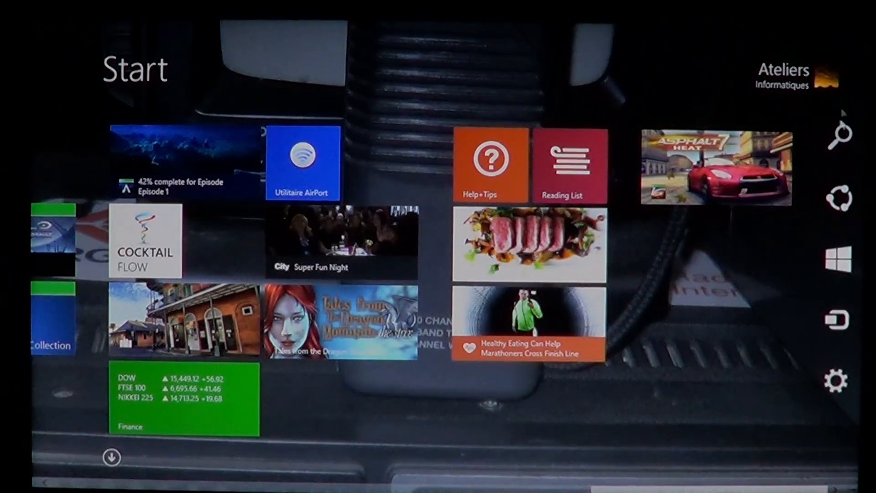
{"action": "left_click", "coordinate": [838, 133]}
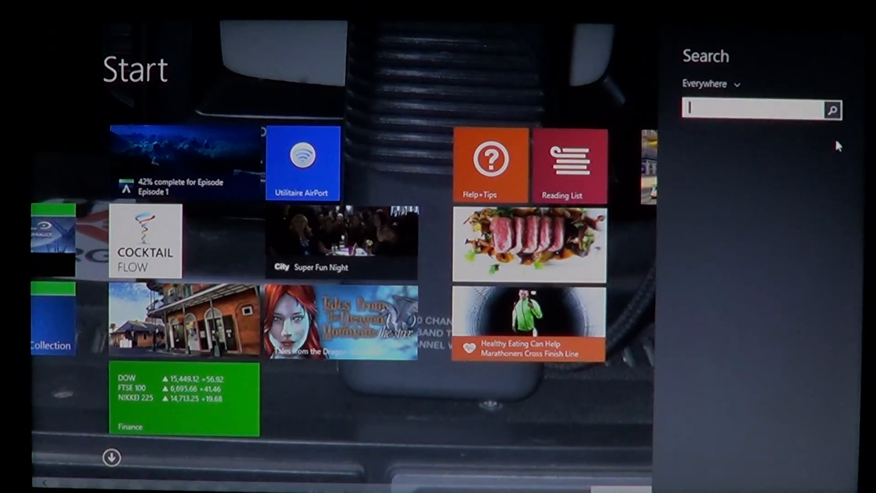
{"action": "type", "text": "a"}
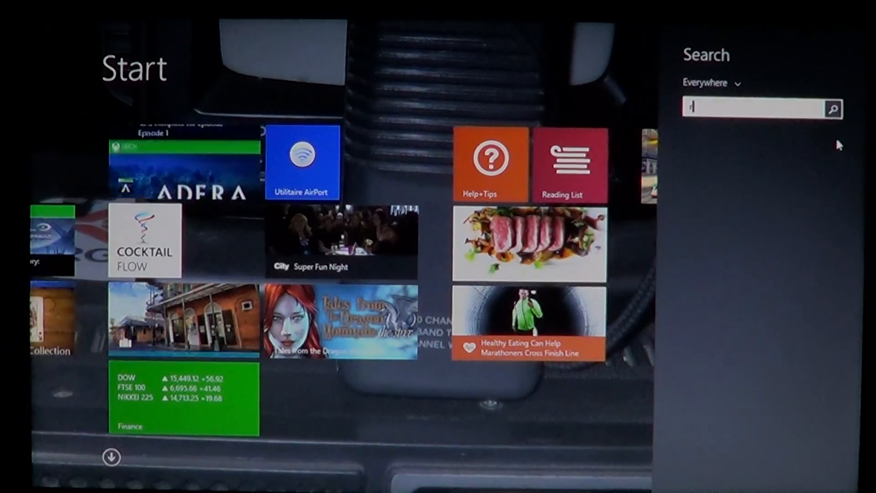
{"action": "type", "text": "reading List"}
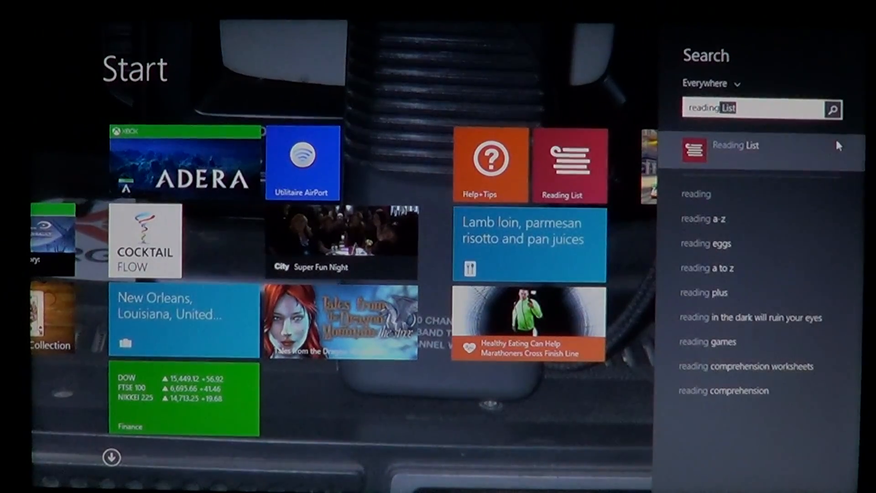